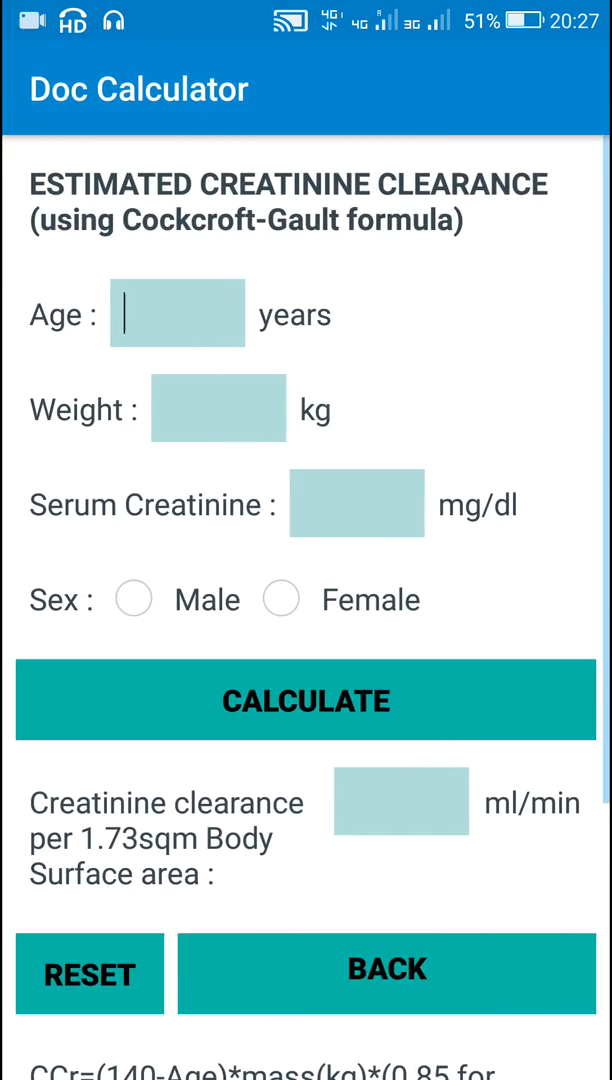
- Go back from the Creatinine Clearance screen to the calculator list
left_click(388, 973)
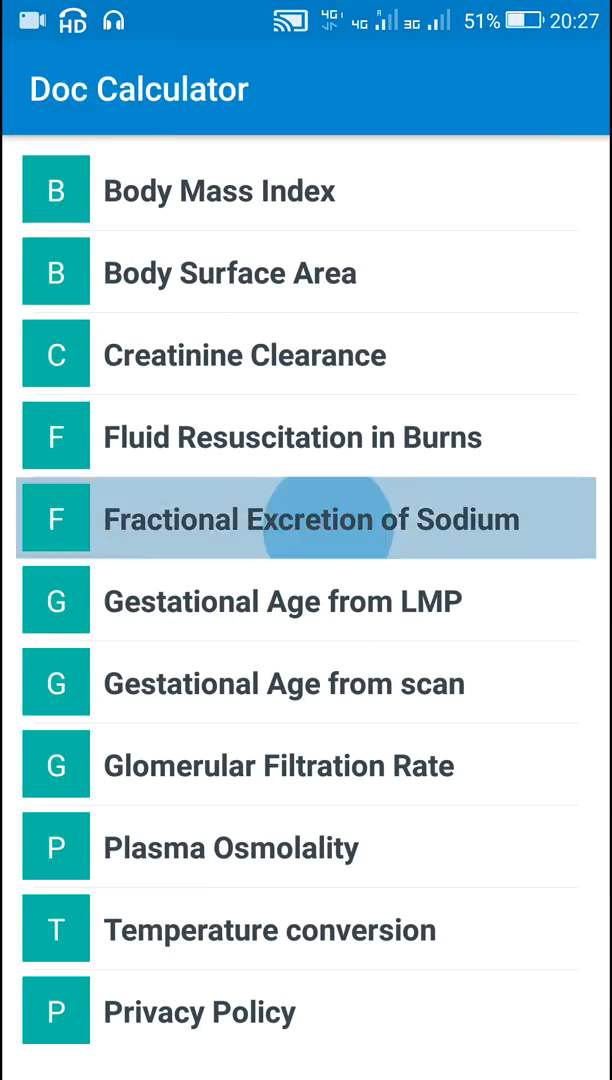
- Bring up the listview1 item-click event's Class[] activity array source block
left_click(300, 518)
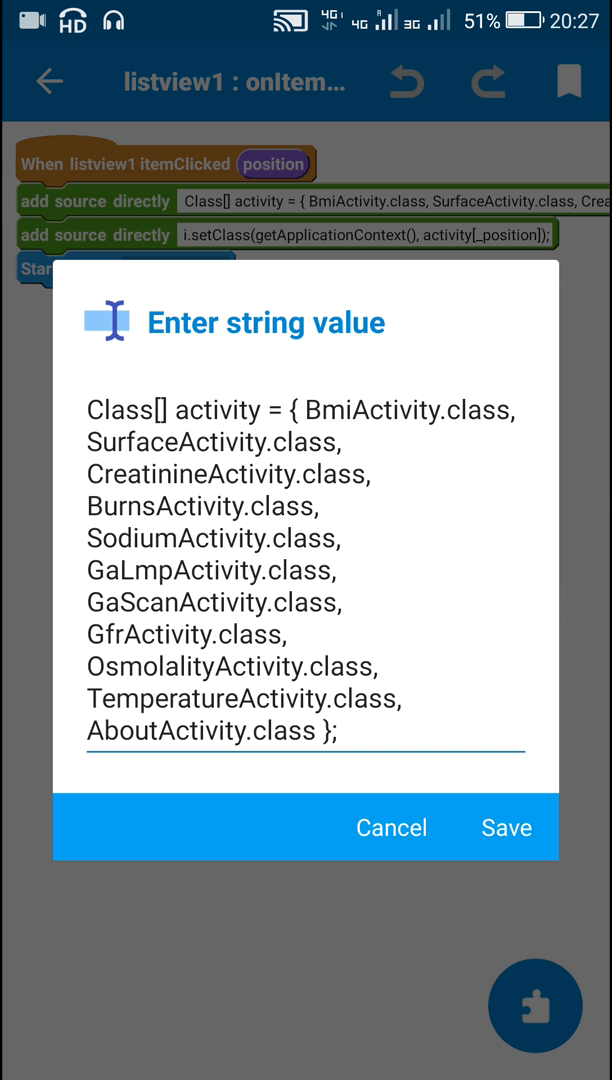
- Review the Class[] array entries such as SodiumActivity.class, then close the editor
double_click(119, 410)
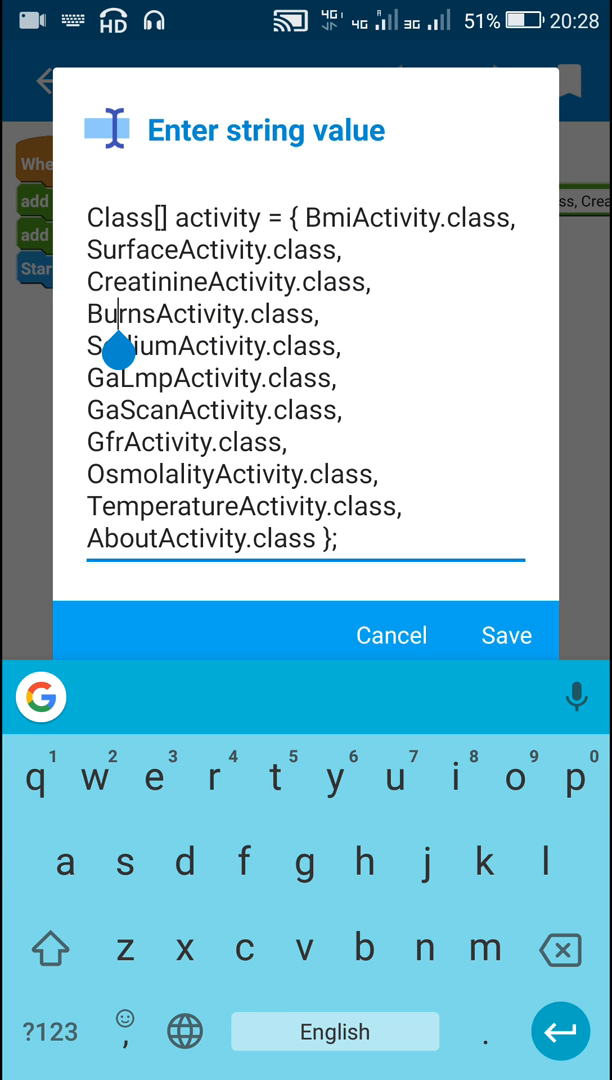
double_click(210, 346)
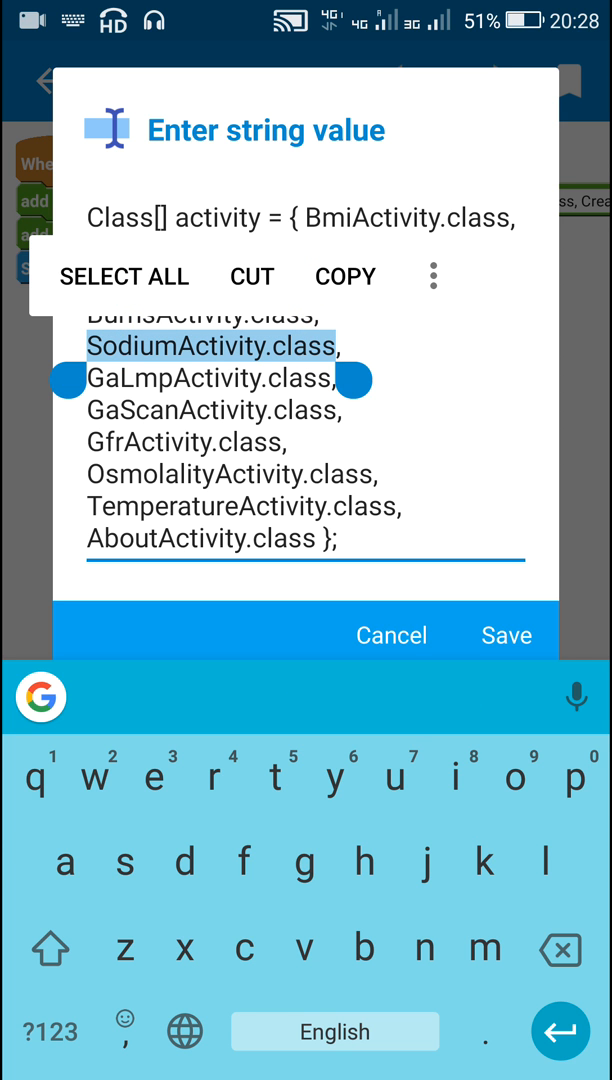
left_click(316, 218)
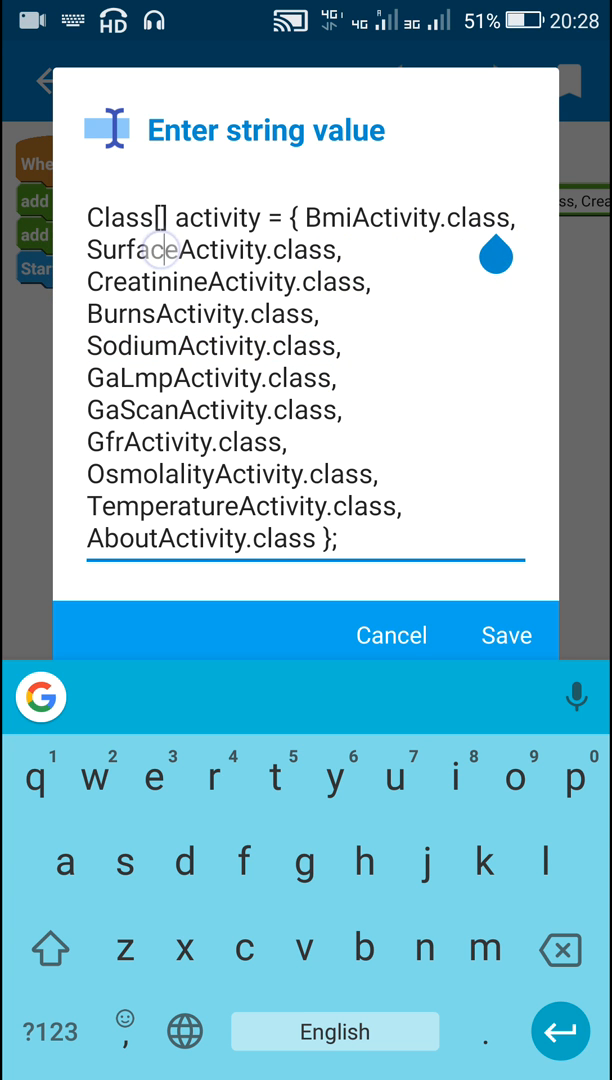
left_click(343, 250)
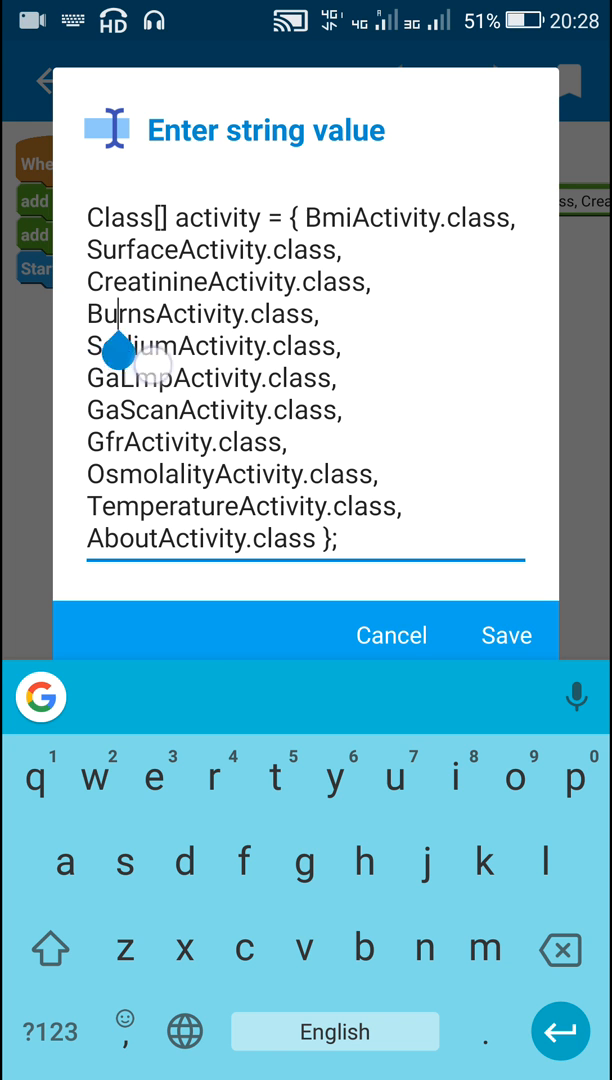
left_click(506, 635)
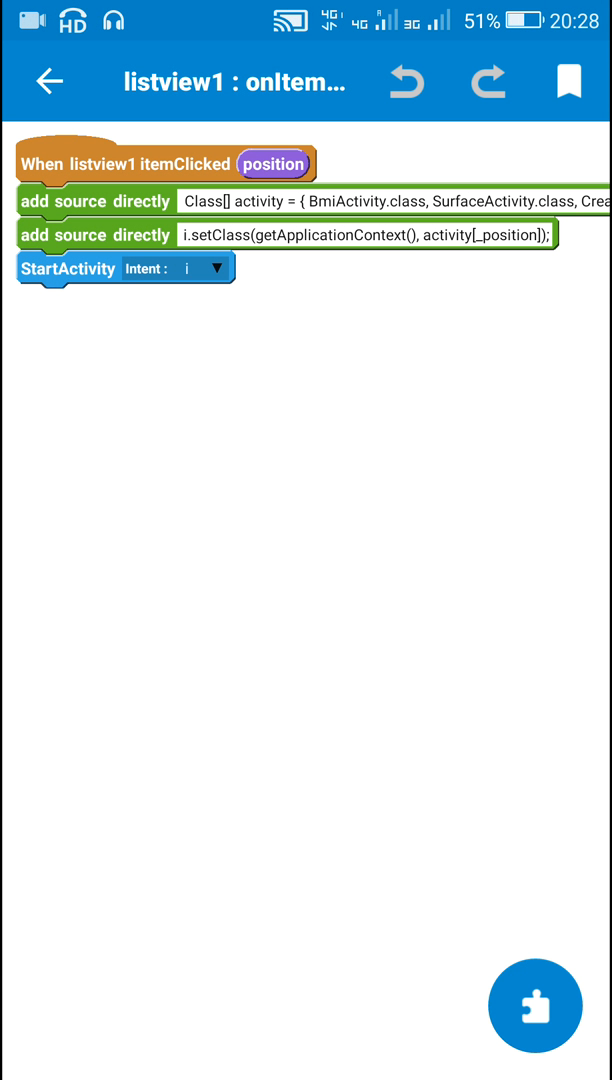
- Check and close the setClass line, show Variable blocks and place the Intent i block
left_click(366, 234)
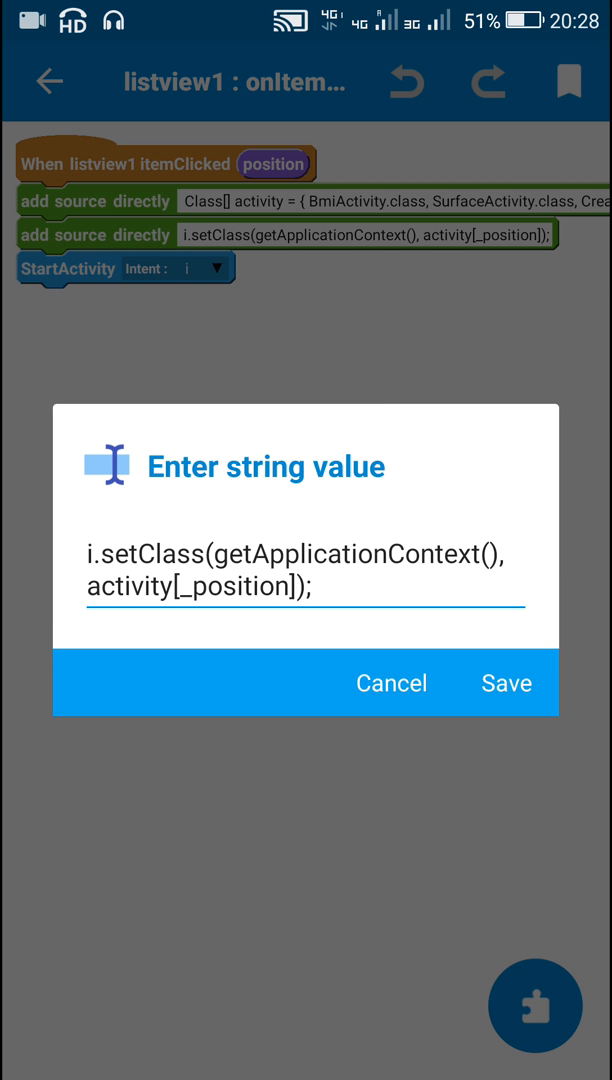
left_click(300, 586)
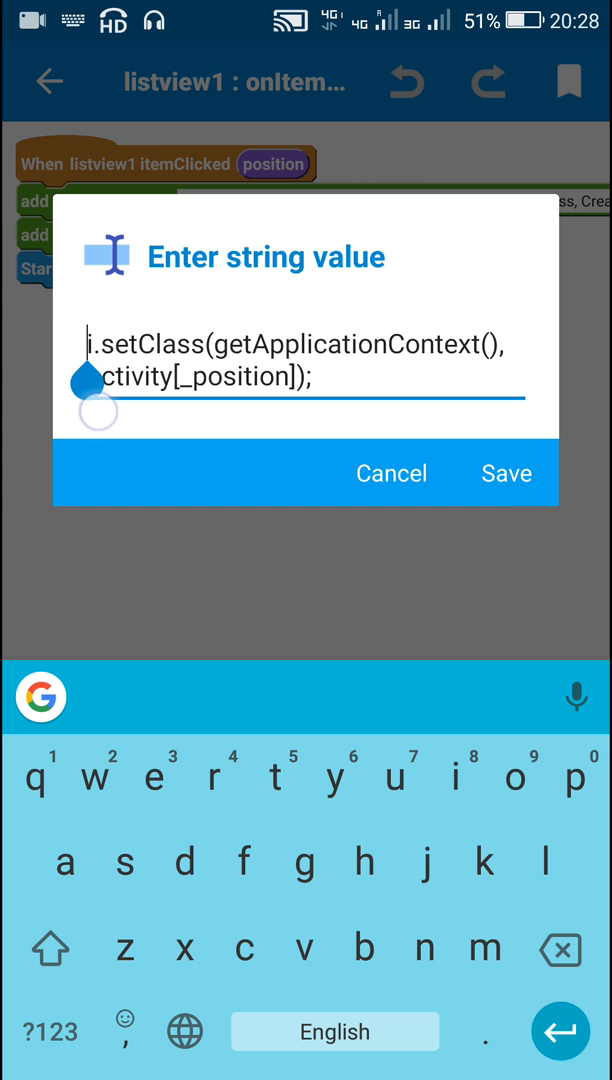
left_click(506, 473)
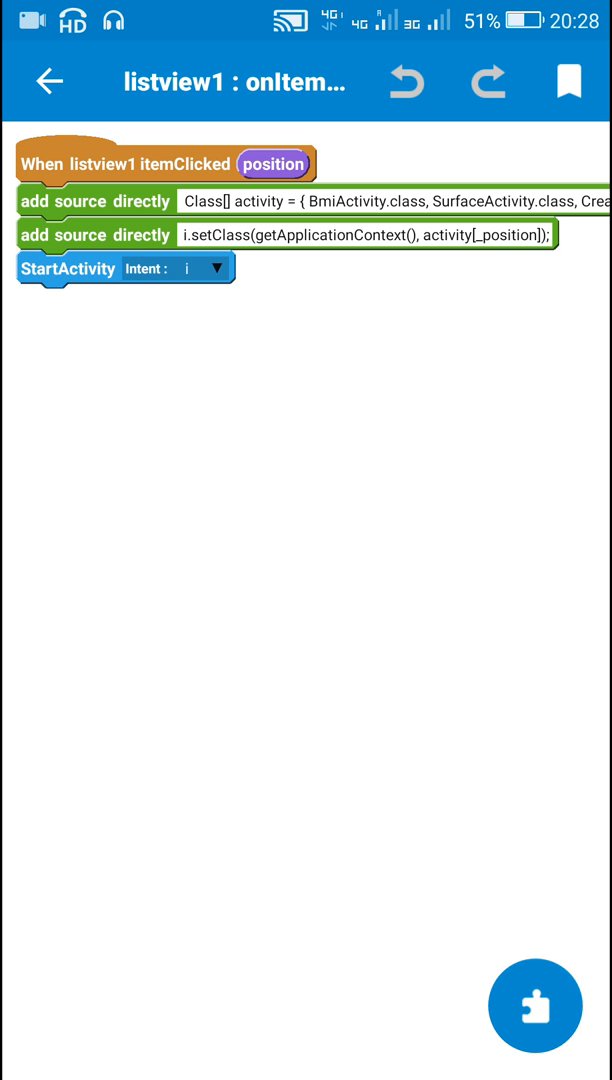
left_click(535, 1006)
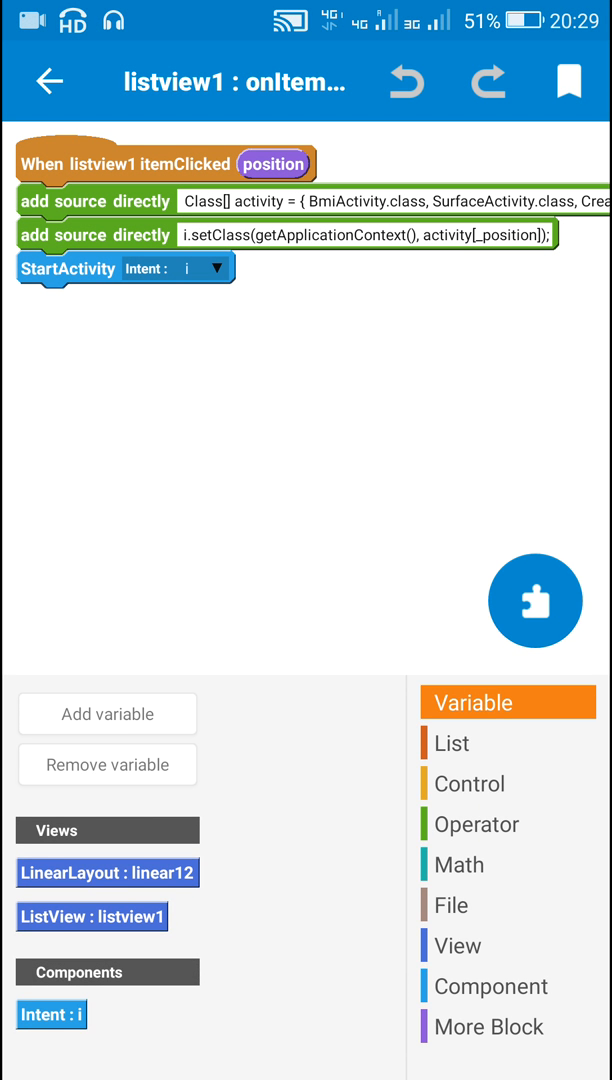
left_click_drag(51, 1014, 171, 507)
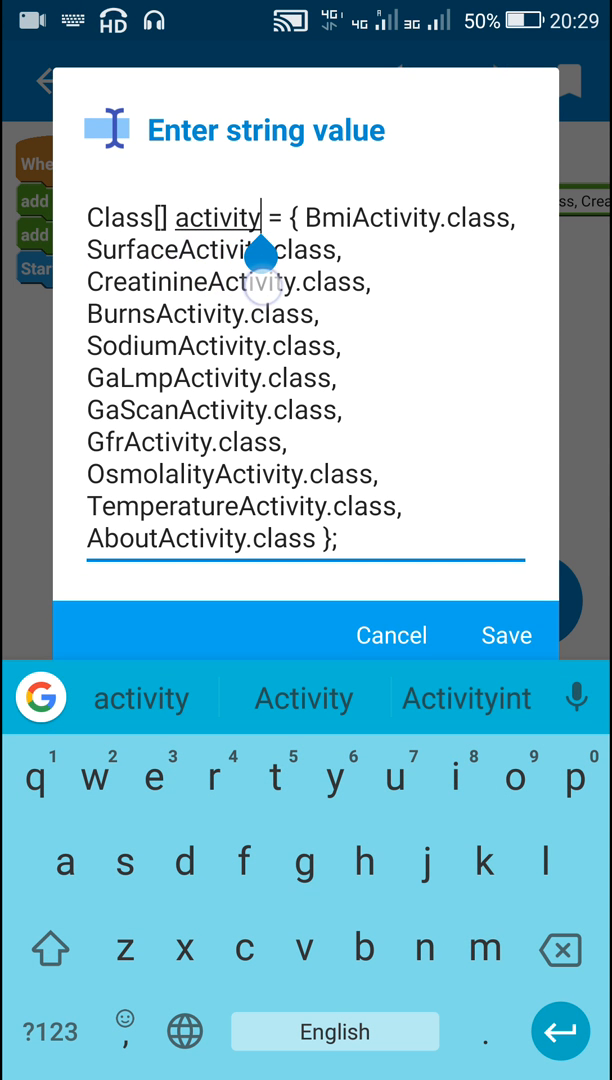
- Close the array and setClass editors and confirm intent i as StartActivity's component
left_click(507, 635)
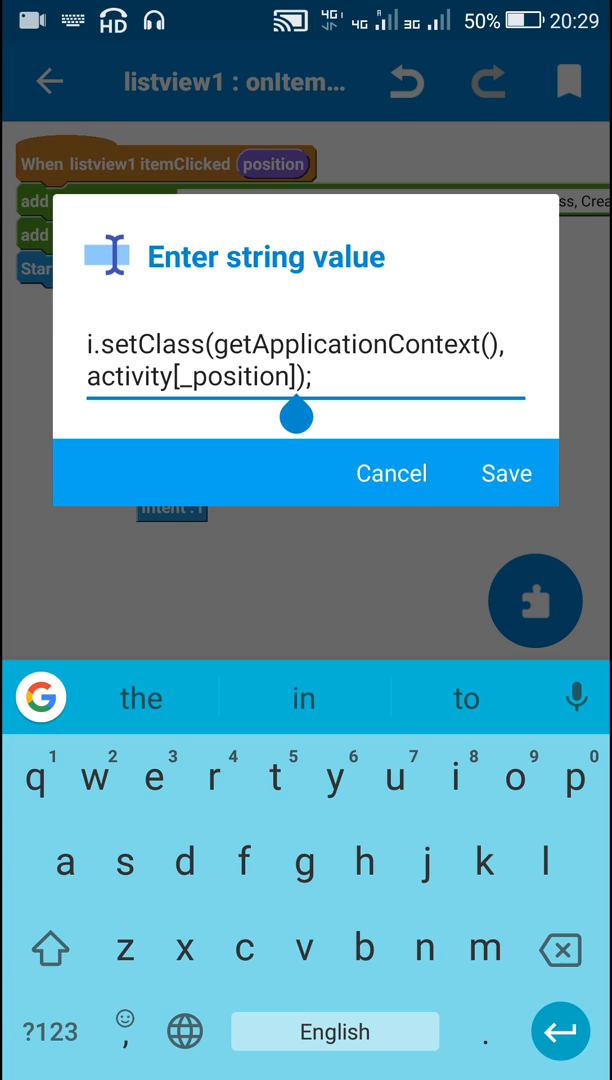
left_click(506, 473)
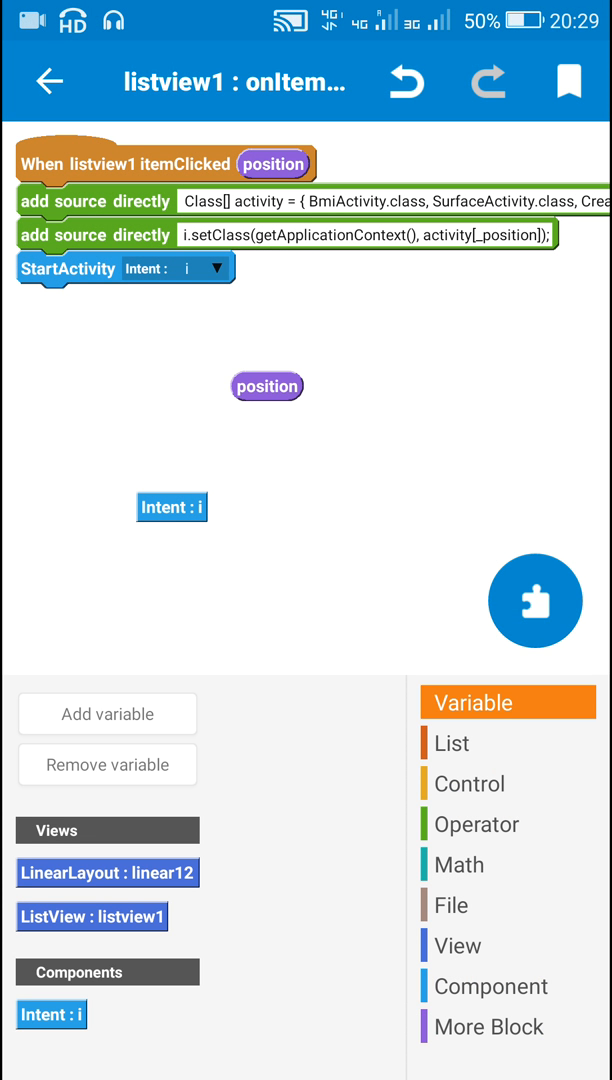
left_click(266, 387)
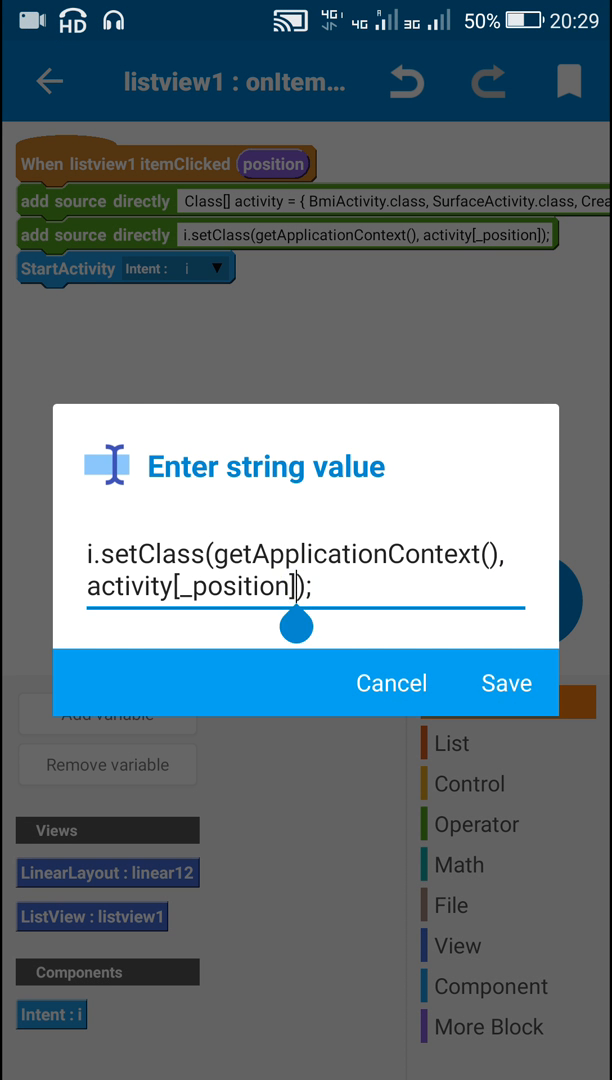
left_click(300, 585)
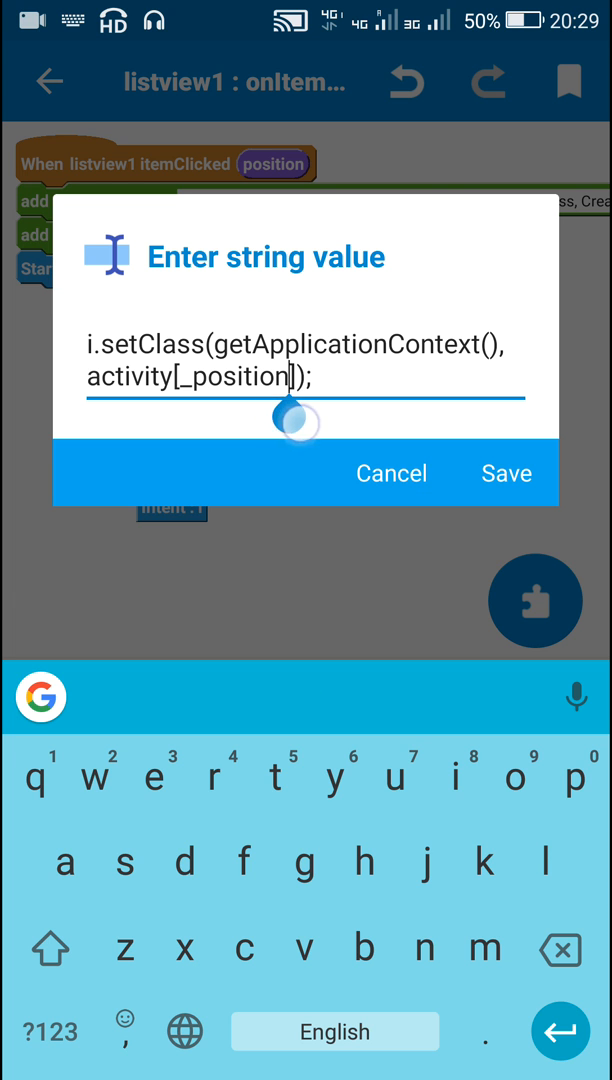
left_click(506, 473)
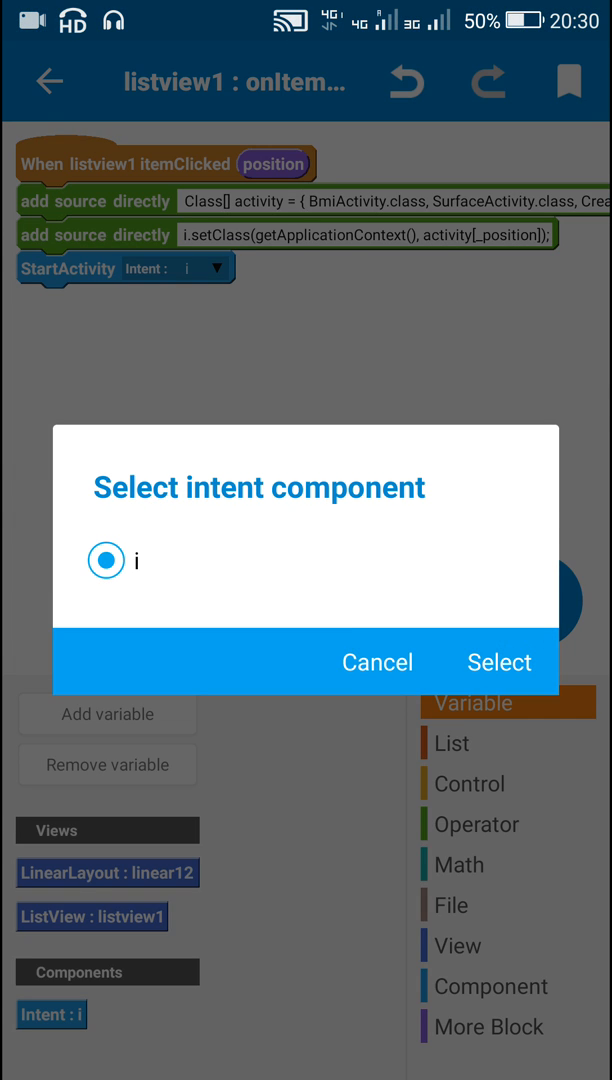
left_click(499, 662)
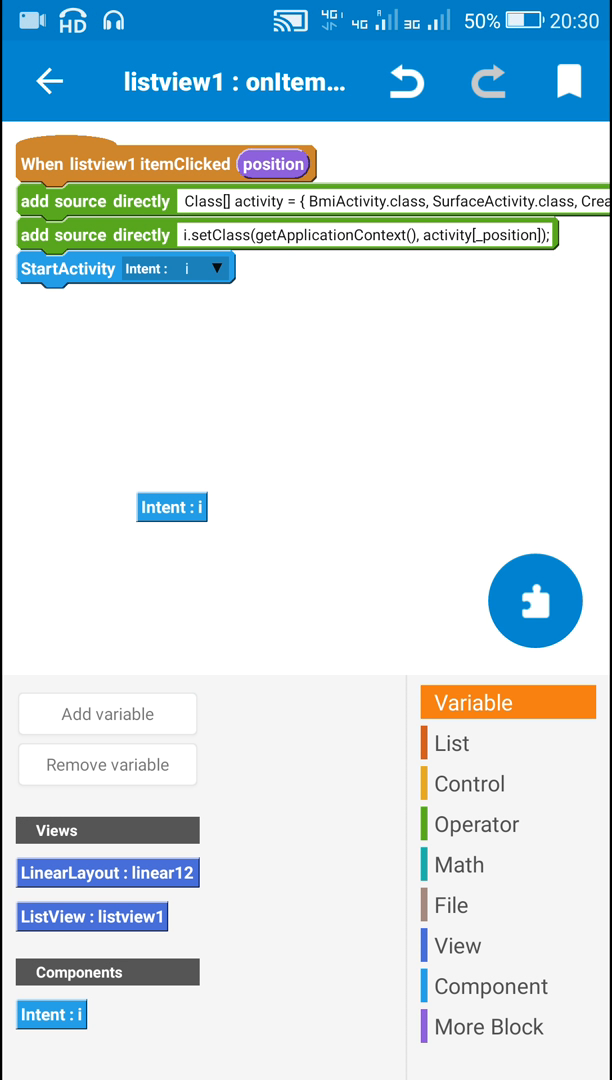
- Add position checks targeting BmiActivity for 0 and CreatinineActivity for another position
left_click(468, 784)
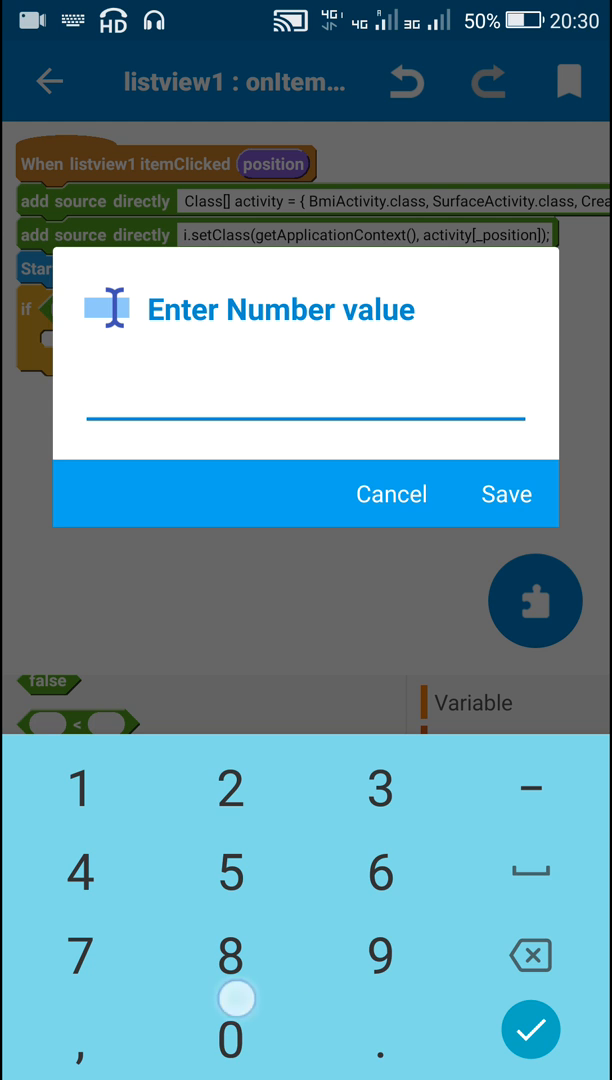
left_click(506, 494)
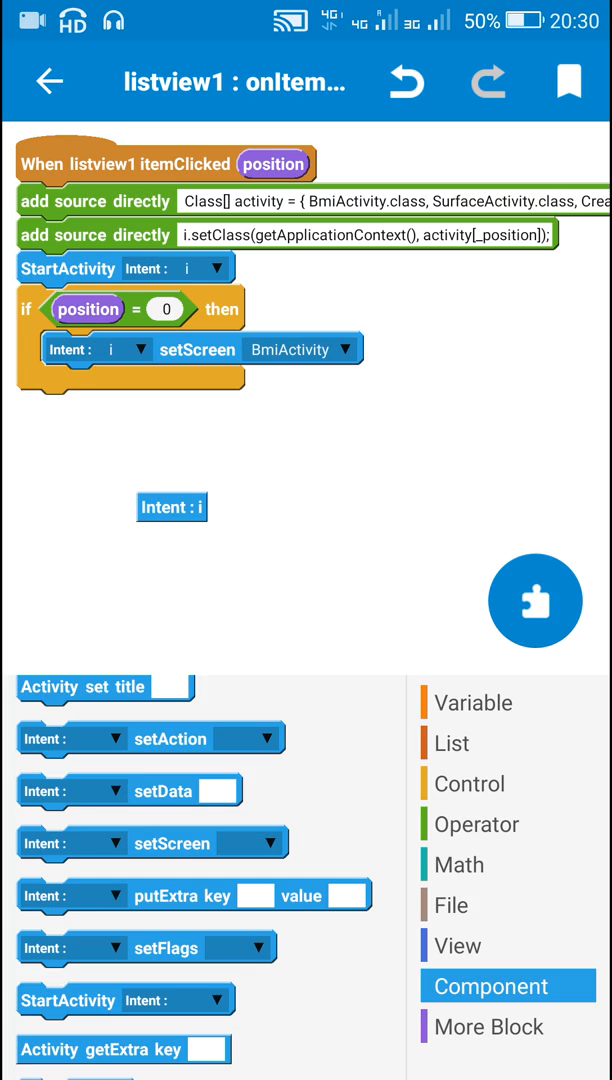
scroll("down", 3)
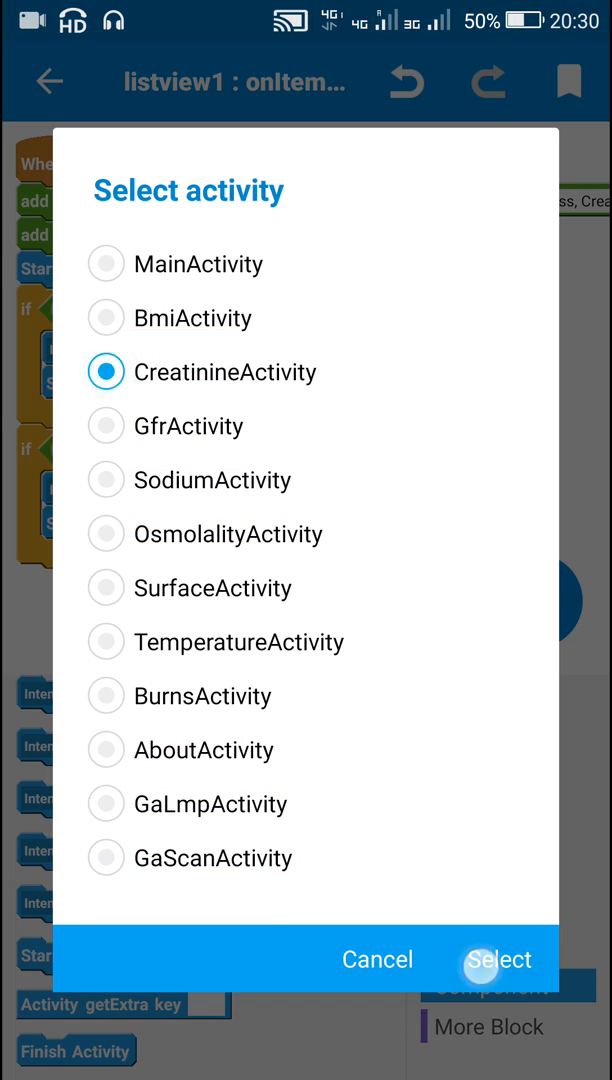
left_click(497, 959)
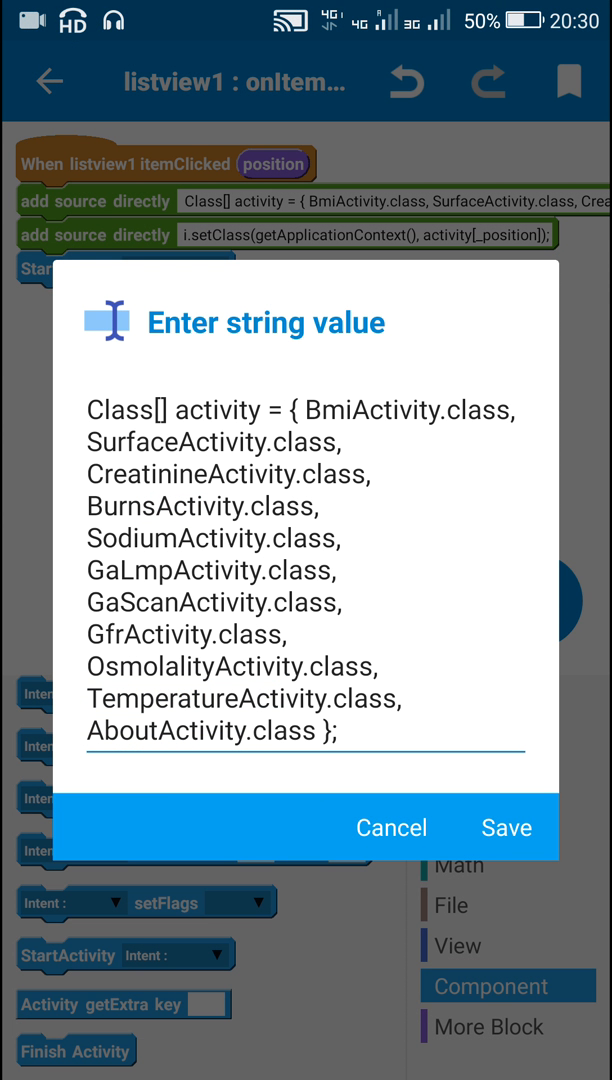
- Cancel the Class[] and setClass dialogs and hide the block palette
left_click(506, 827)
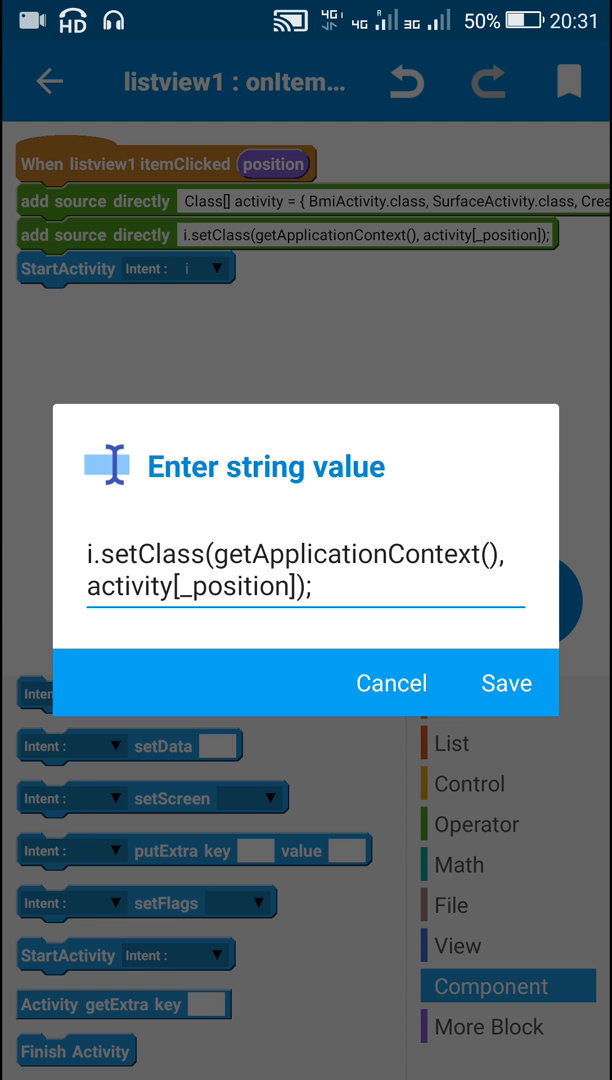
left_click(506, 683)
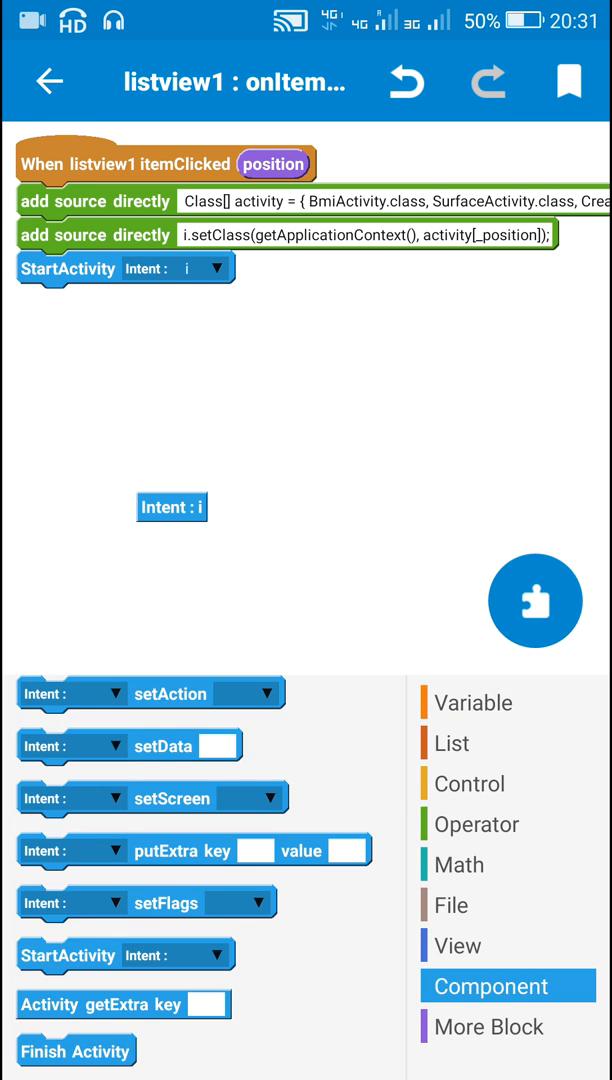
left_click(535, 601)
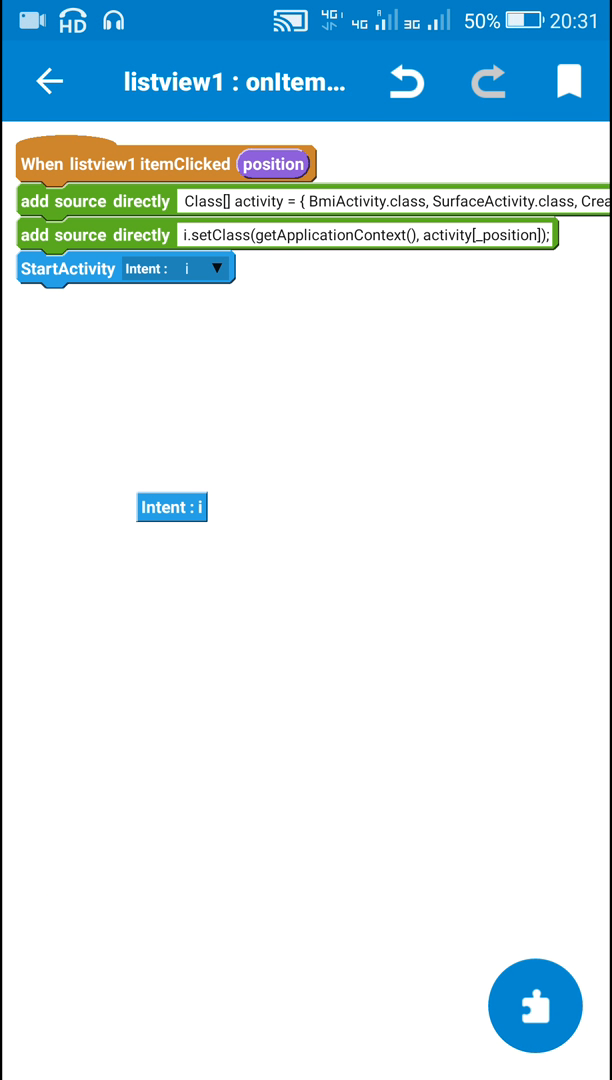